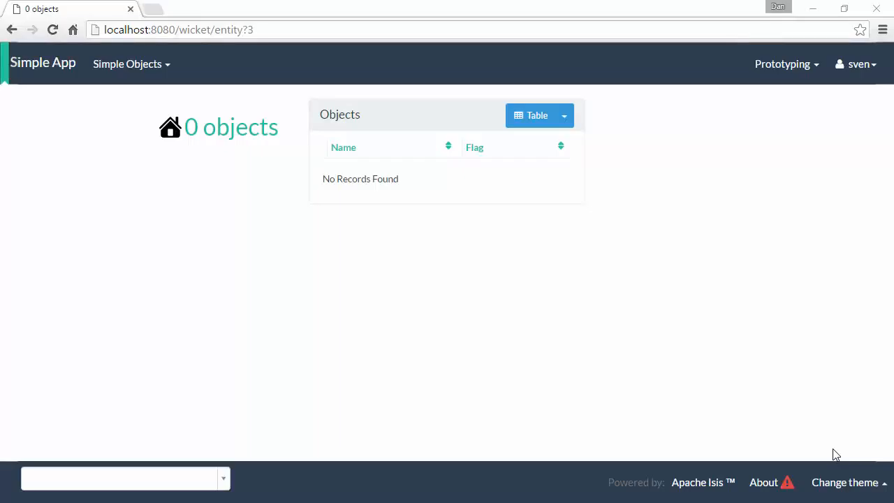
pyautogui.moveTo(84, 275)
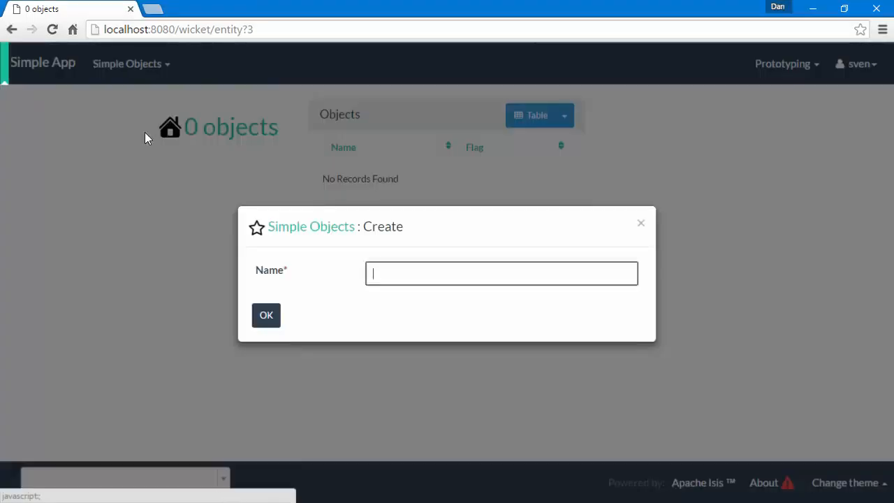
# Step: Enter Bar as the name in the Create dialog and confirm it
pyautogui.write('Bar')
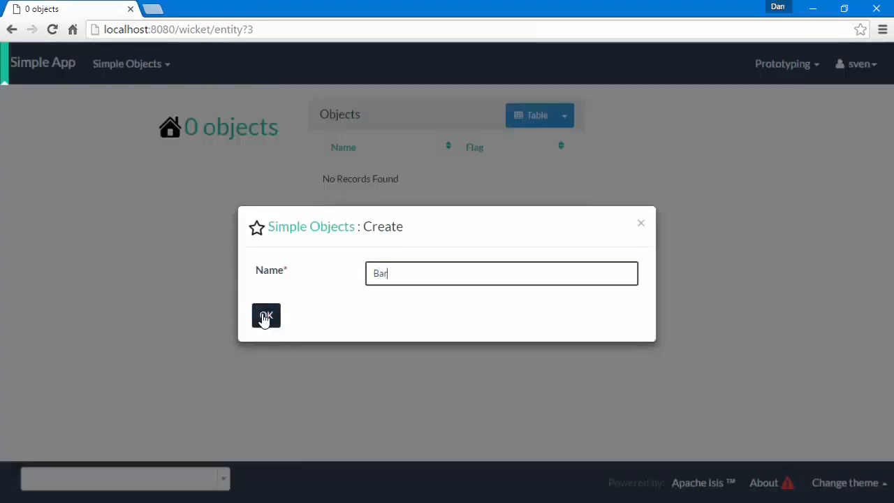
pyautogui.click(266, 316)
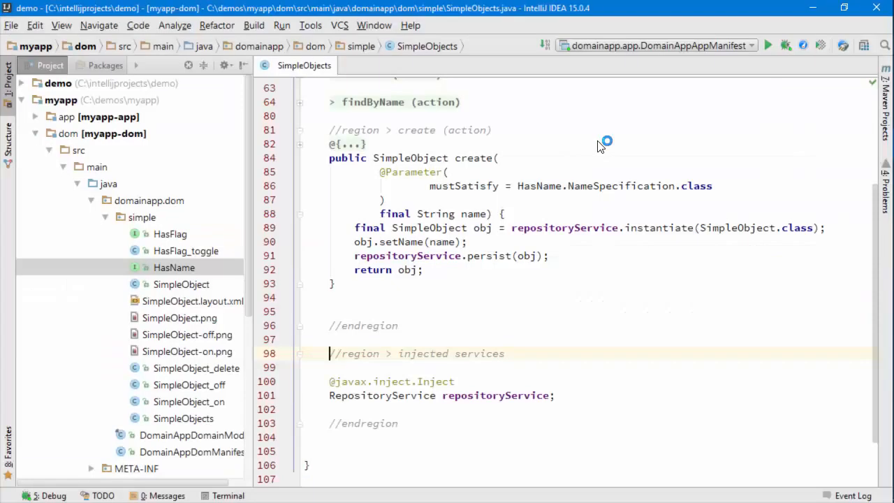
pyautogui.moveTo(598, 148)
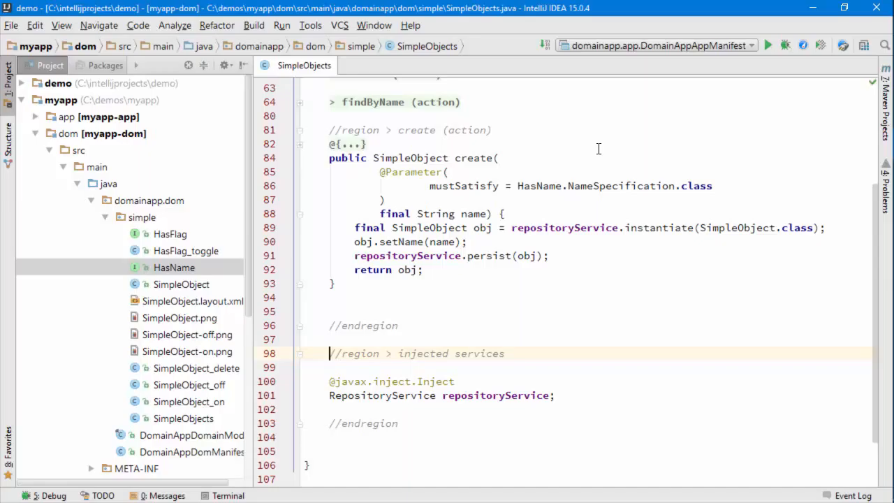
pyautogui.click(564, 228)
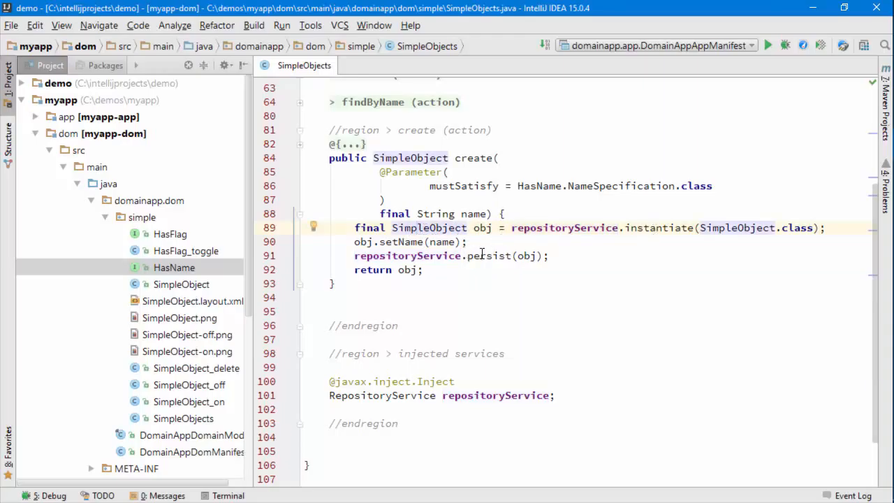
pyautogui.tripleClick(408, 242)
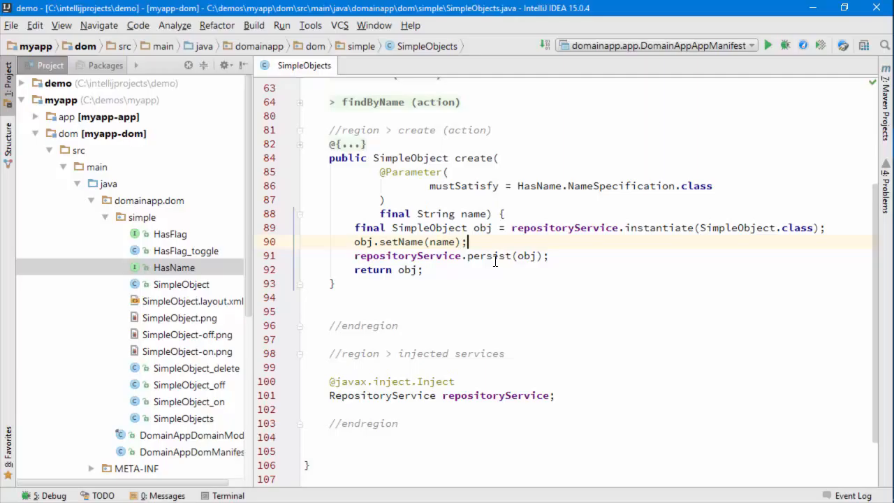
pyautogui.click(586, 228)
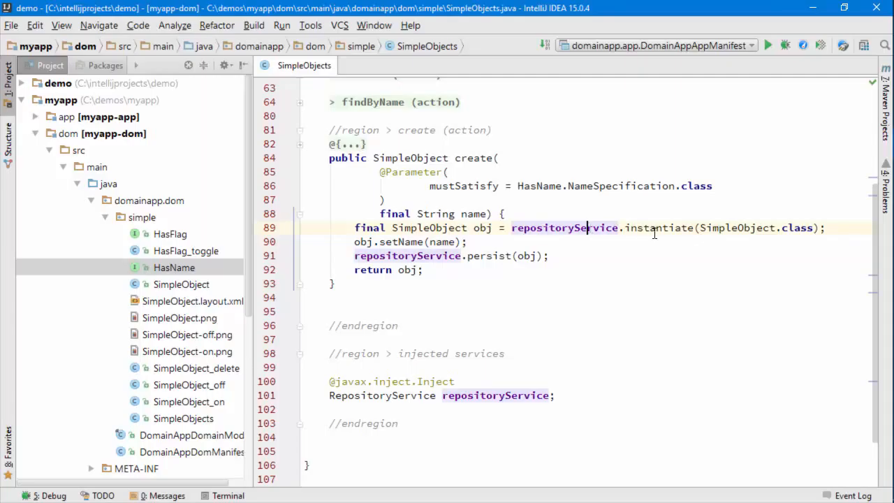
# Step: Replace the repositoryService.instantiate call with new SimpleObject(); on the duplicated line
pyautogui.click(654, 228)
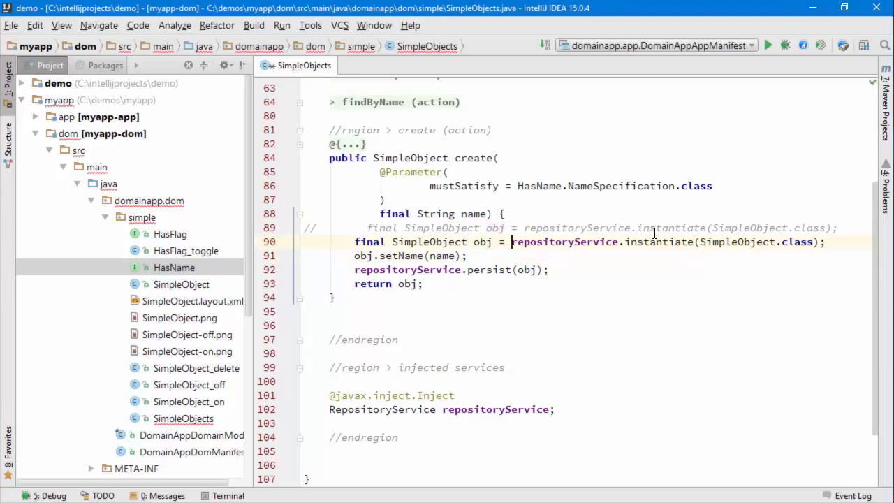
pyautogui.write('new SimpleObject()')
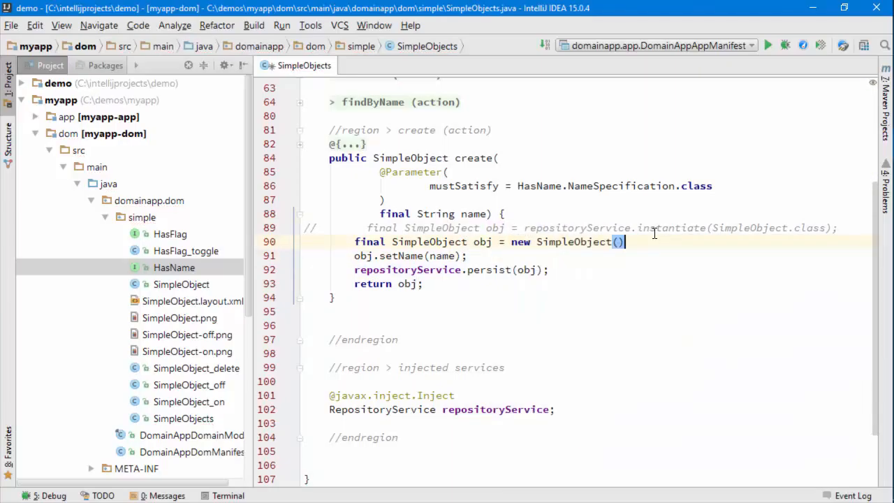
pyautogui.write(';')
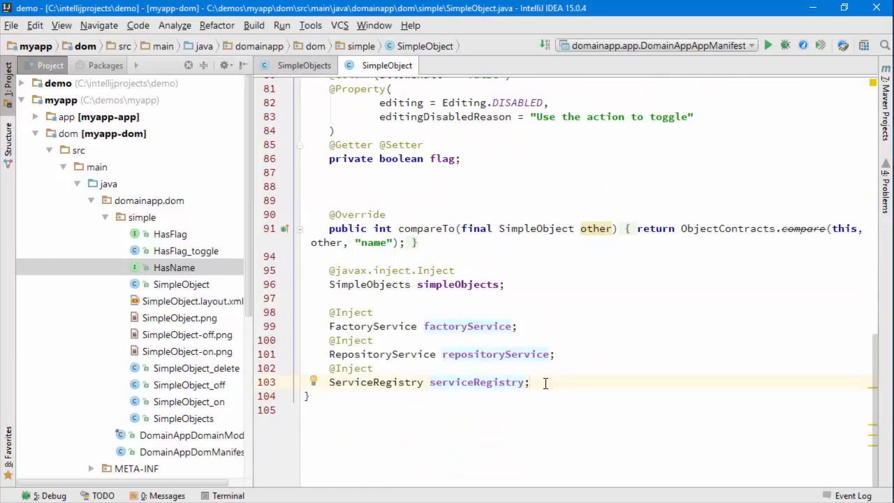
# Step: Switch to SimpleObject.java and inspect its injected ServiceRegistry field
pyautogui.click(302, 66)
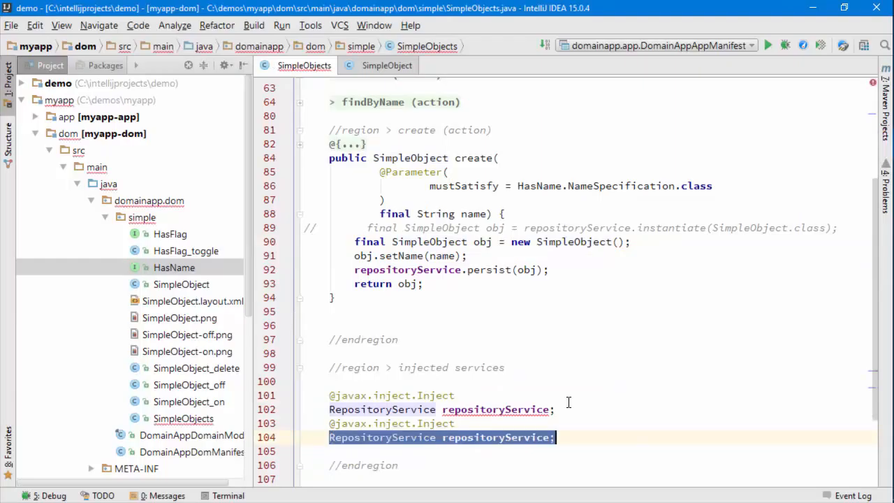
# Step: Add a ServiceRegistry field and call serviceRegistry.injectServicesInto() on the new SimpleObject
pyautogui.write('Servi')
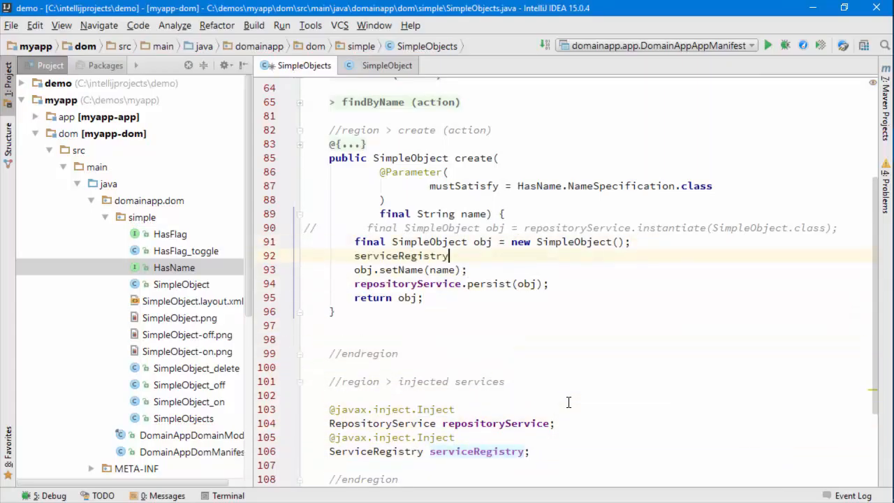
pyautogui.write('.injectServicesInto()')
pyautogui.click(431, 452)
pyautogui.write('F')
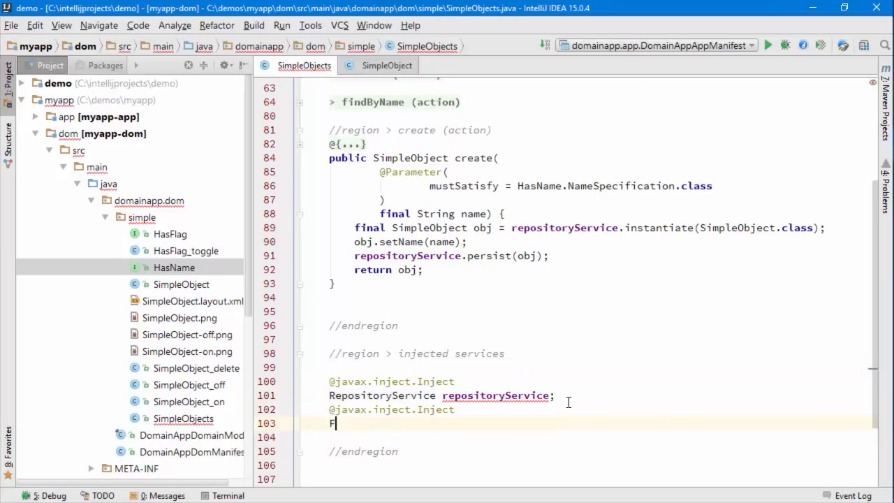
# Step: Complete Fac to FactoryService, injecting a FactoryService field beneath repositoryService
pyautogui.write('ac')
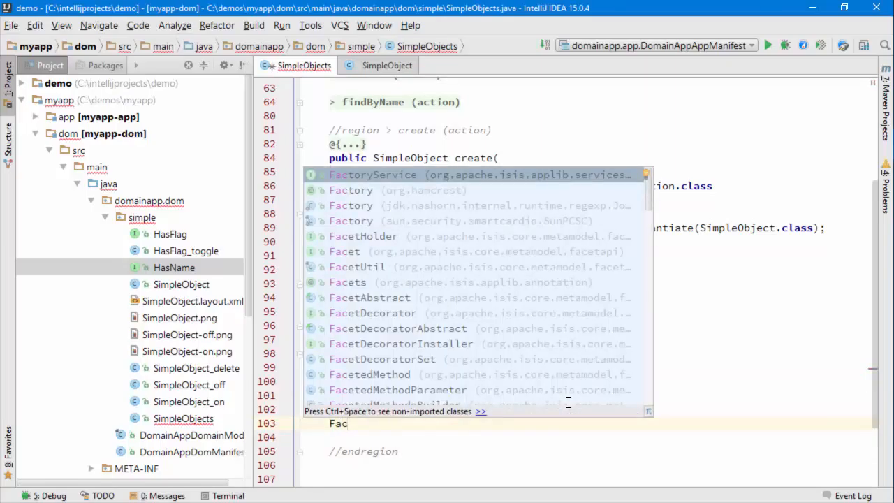
pyautogui.press('Enter')
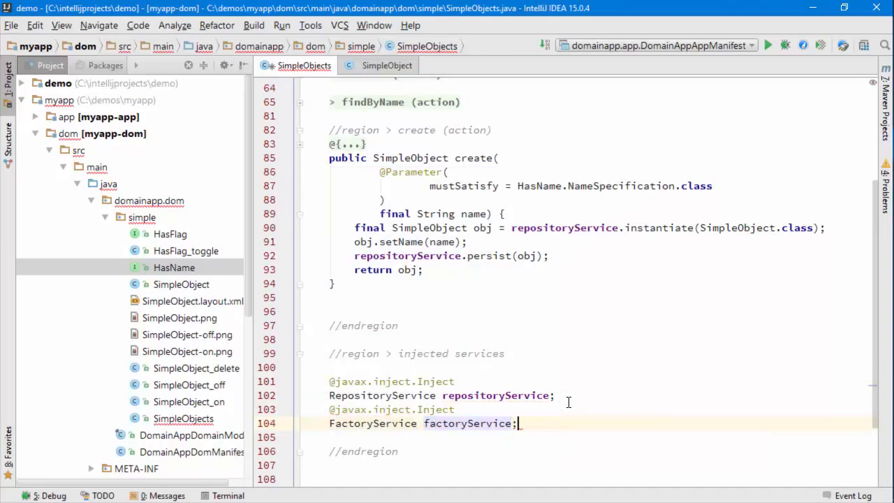